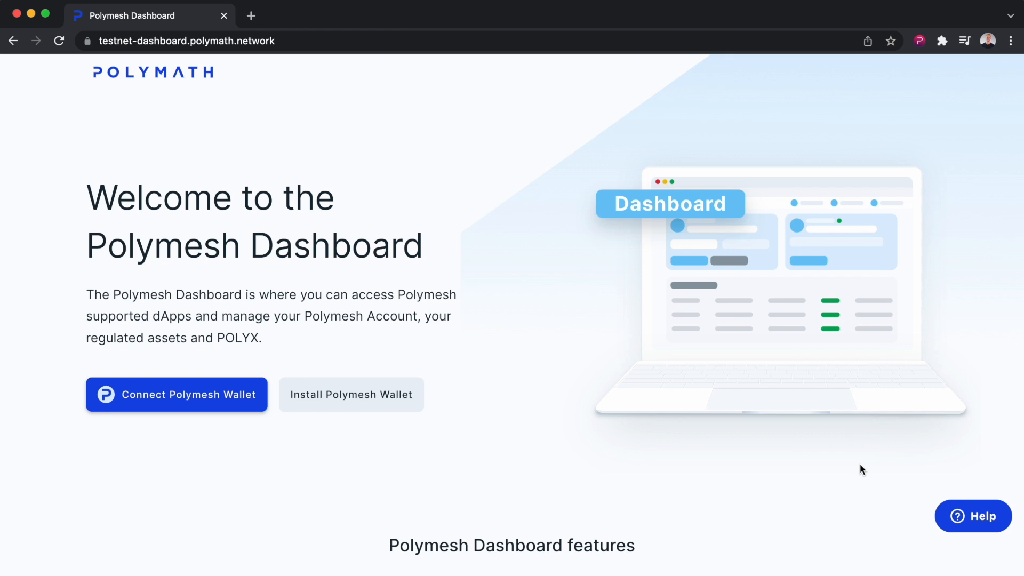
pyautogui.moveTo(923, 55)
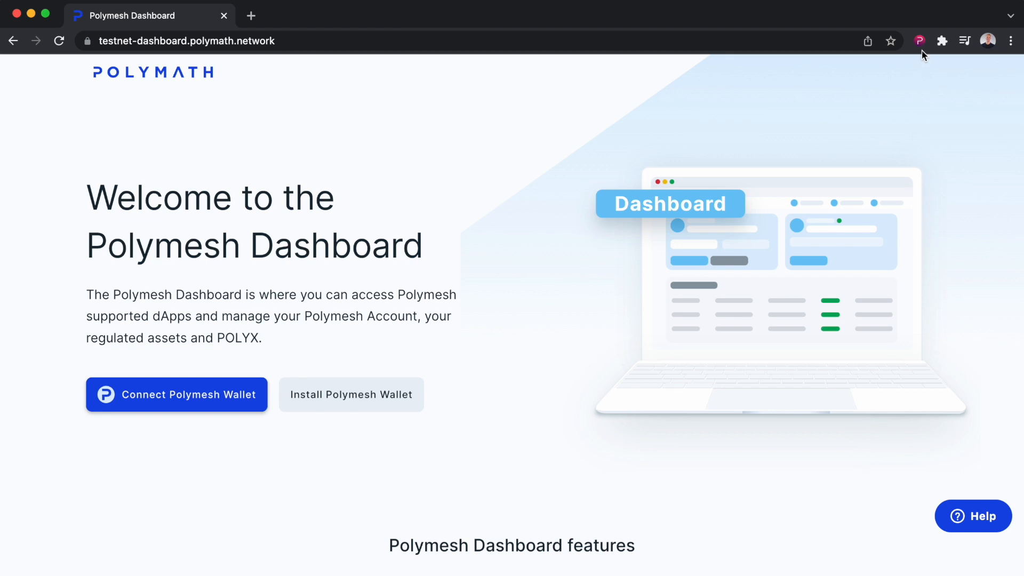
# Step: Connect the Polymesh Wallet and view the Staking page showing 101,335.148 POLYX available
pyautogui.click(919, 41)
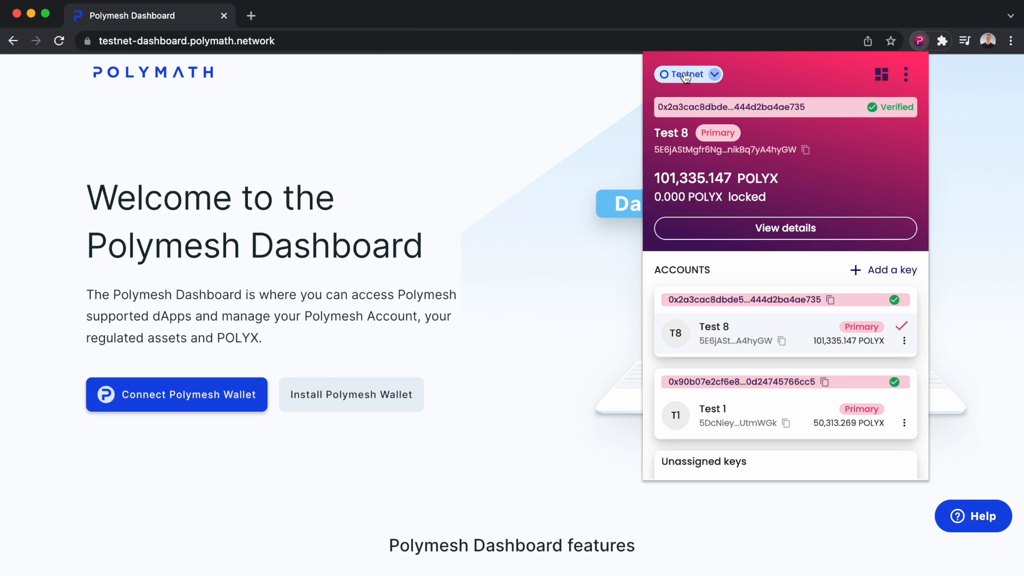
pyautogui.moveTo(785, 271)
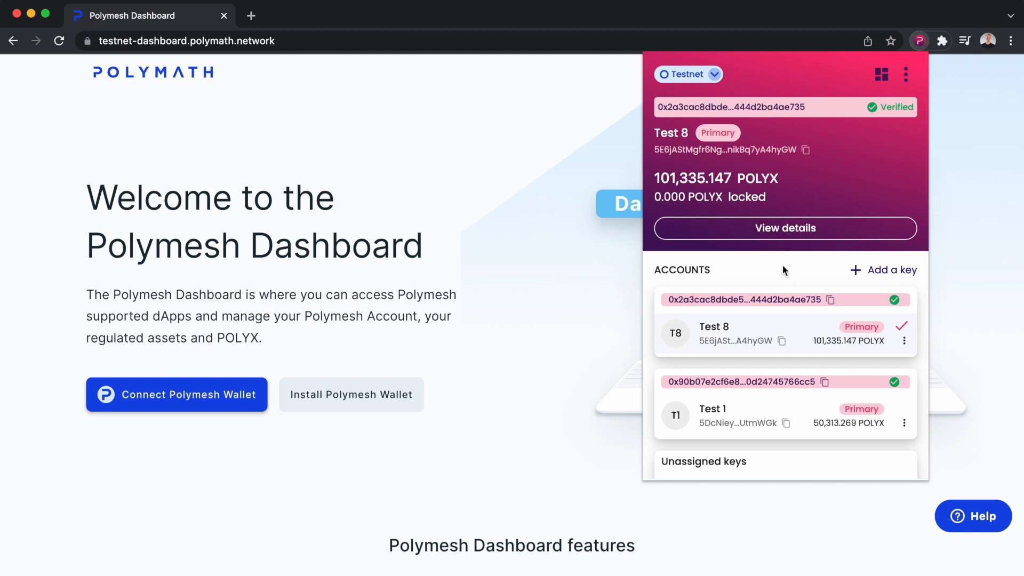
pyautogui.moveTo(750, 273)
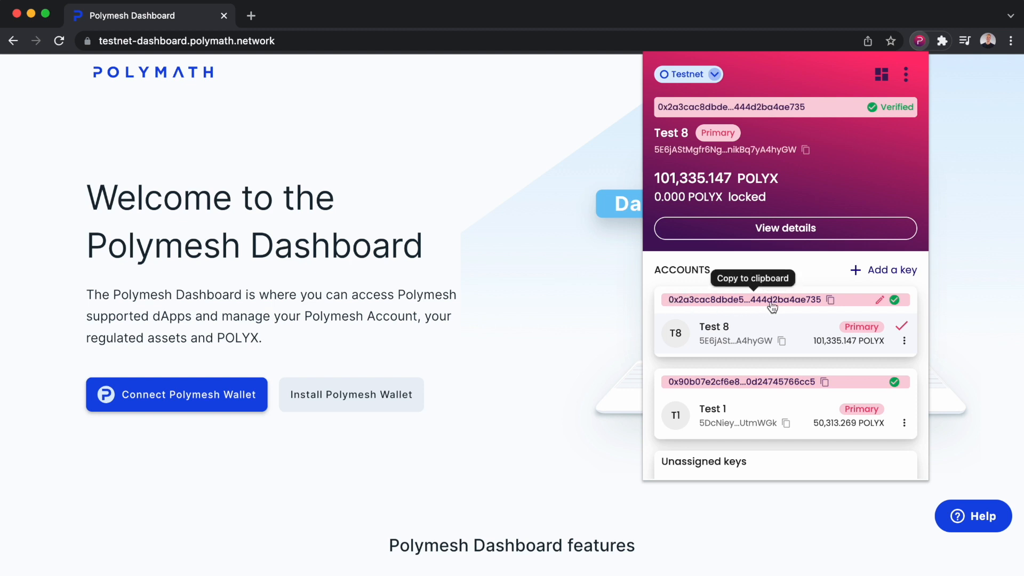
pyautogui.moveTo(769, 335)
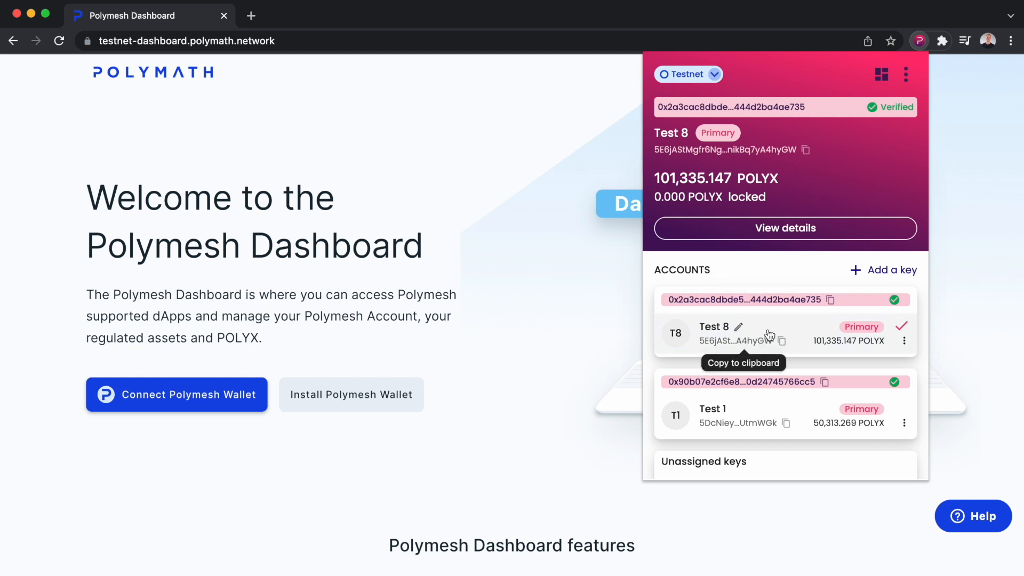
pyautogui.moveTo(790, 325)
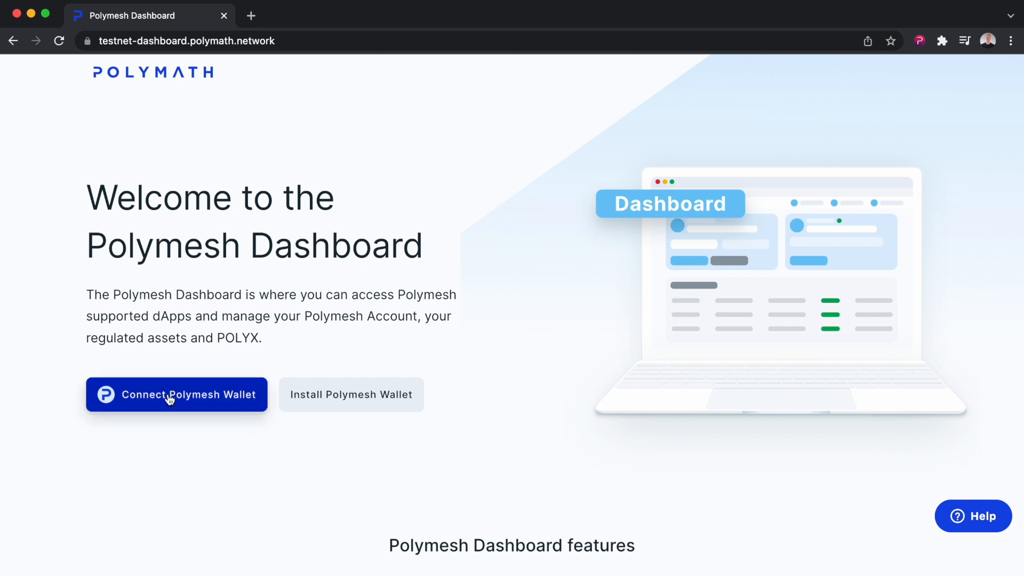
pyautogui.click(176, 394)
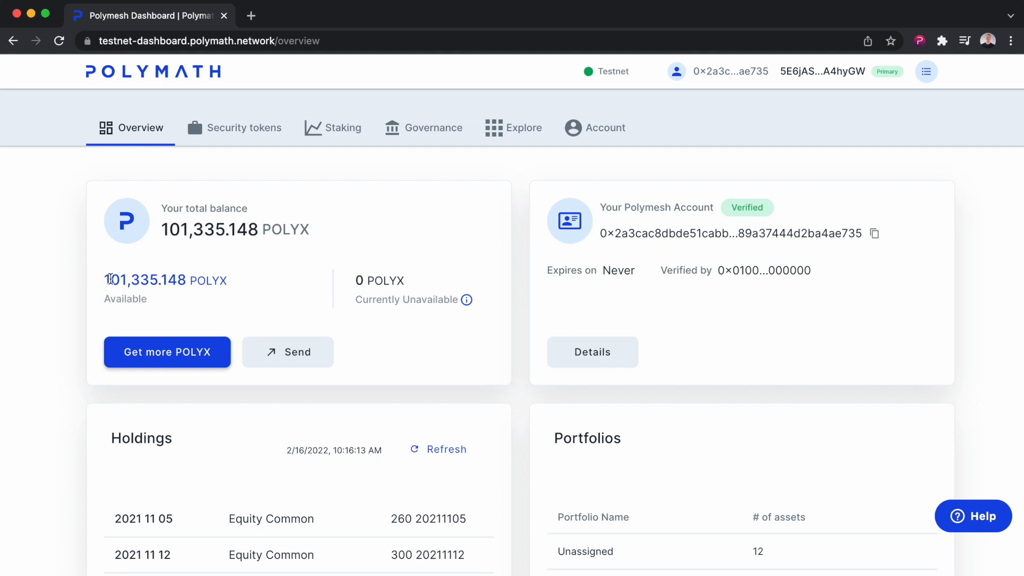
pyautogui.moveTo(425, 229)
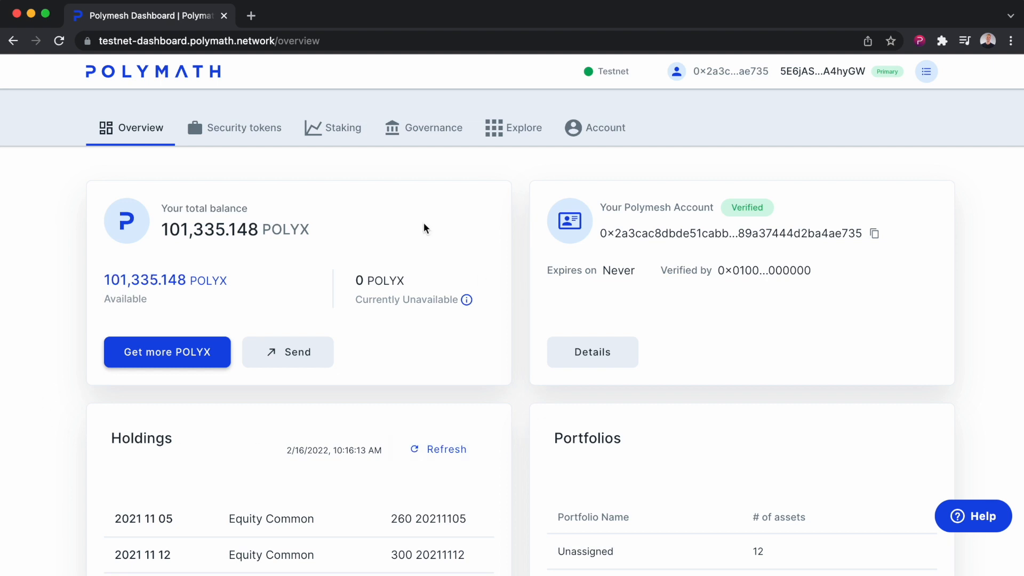
pyautogui.moveTo(344, 134)
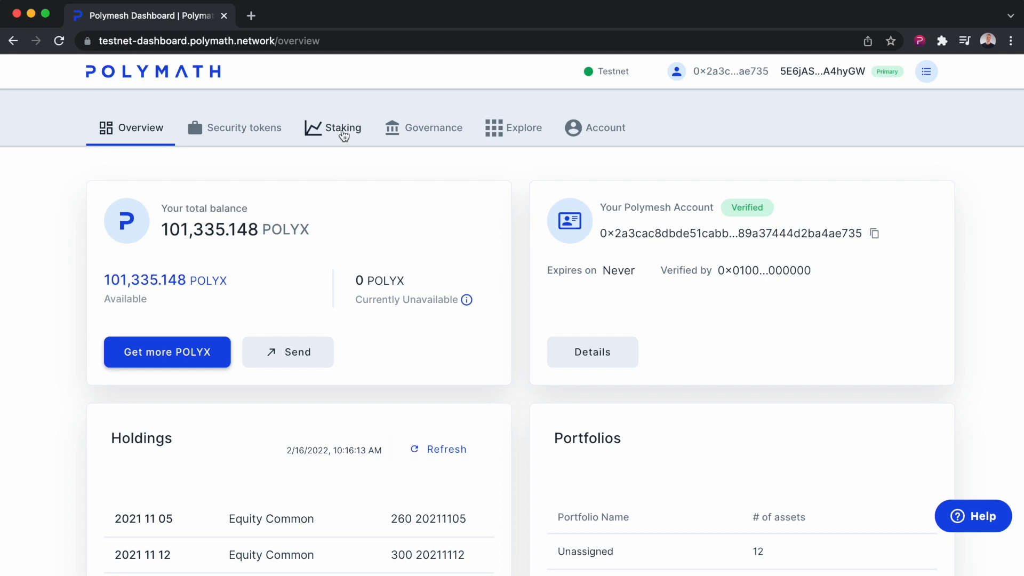
pyautogui.click(342, 127)
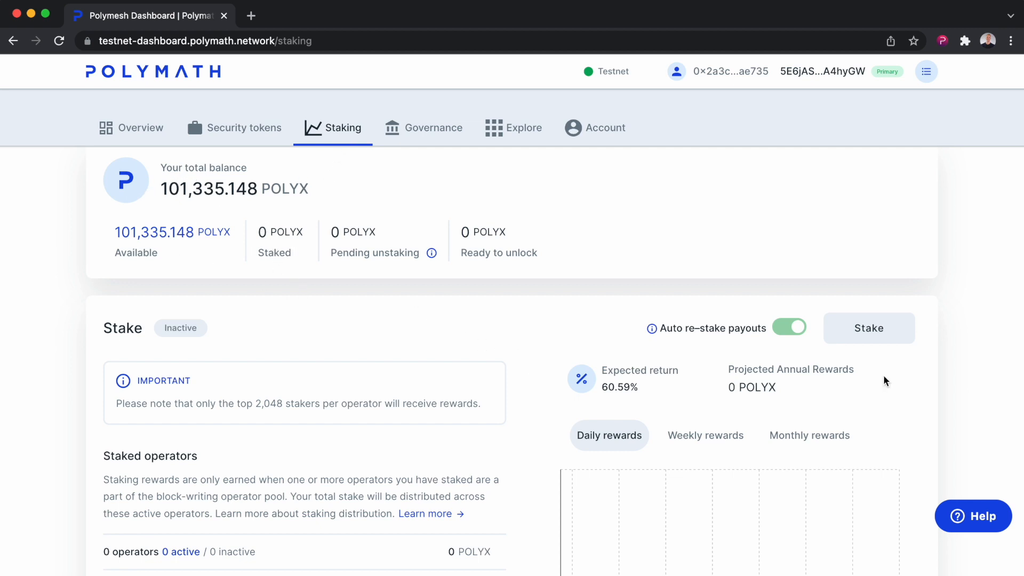
pyautogui.moveTo(870, 328)
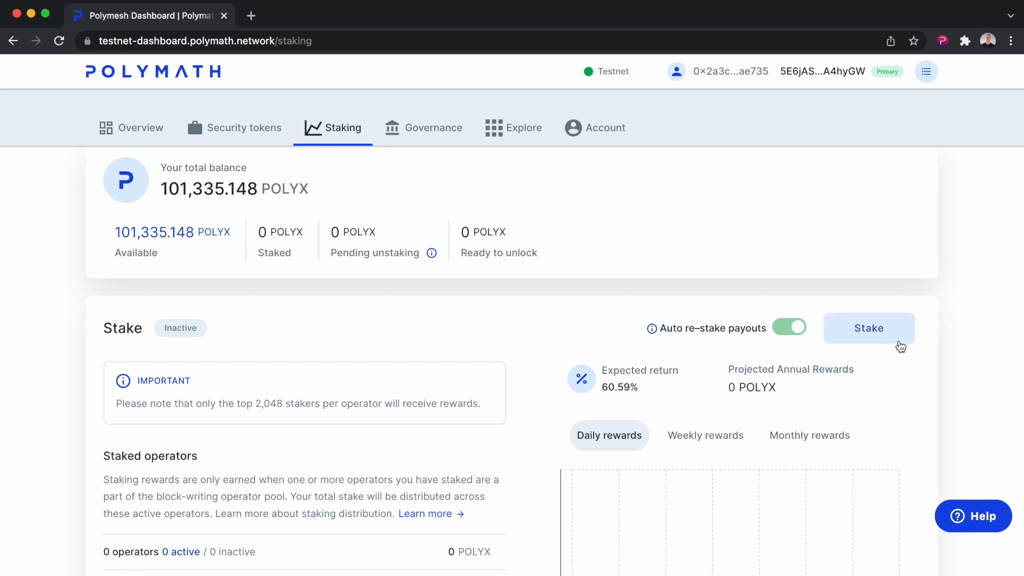
# Step: Start a new stake with the Test 8 key chosen to receive rewards
pyautogui.click(869, 328)
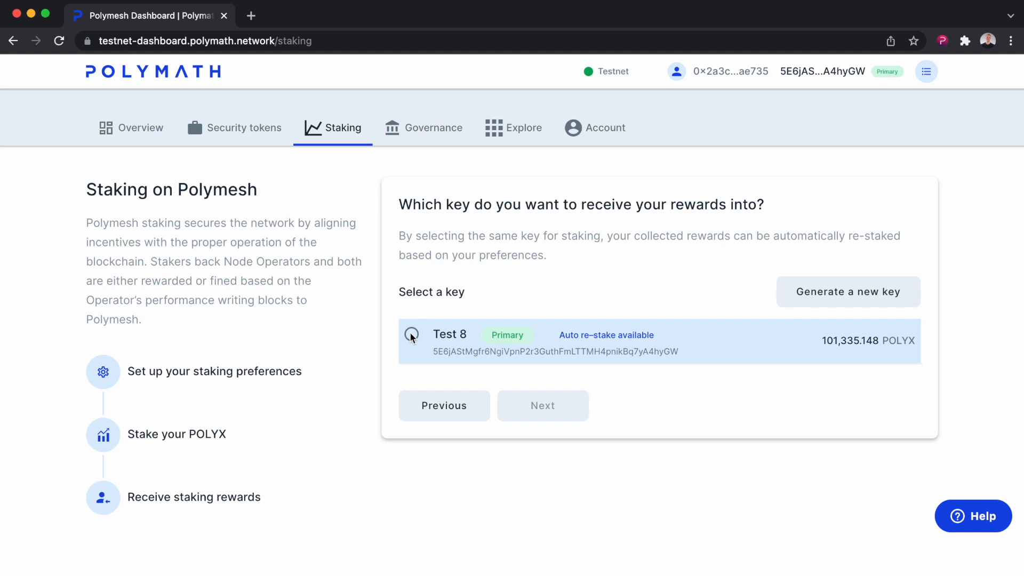
pyautogui.click(411, 334)
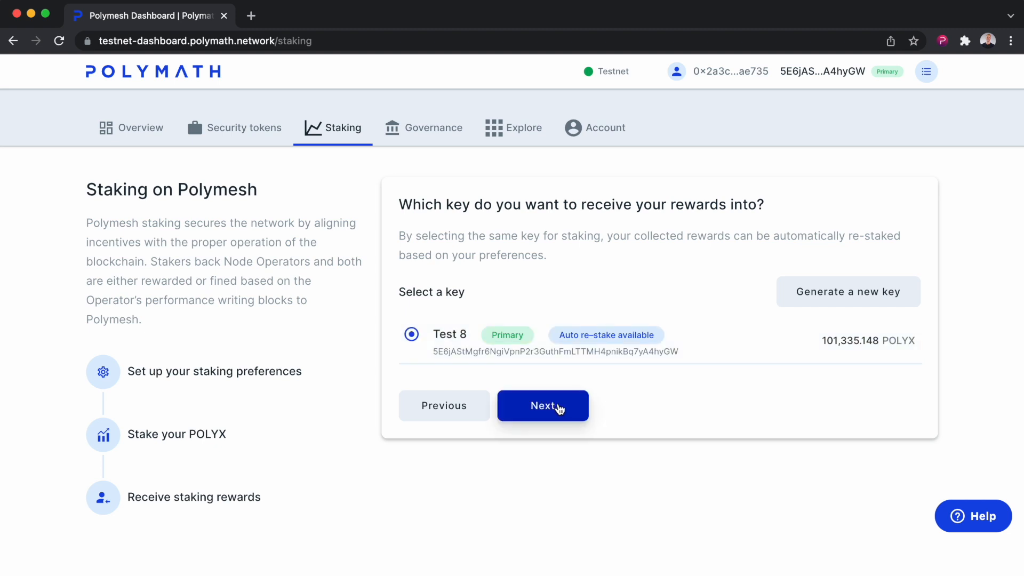
pyautogui.click(542, 404)
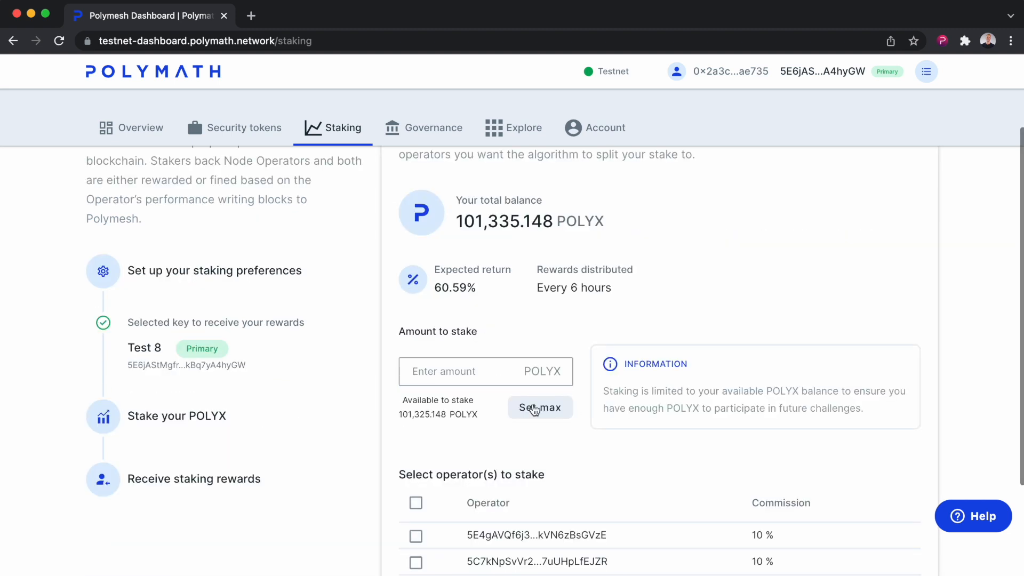
# Step: Enter 20,000 POLYX as the stake amount and select all three operators
pyautogui.click(471, 371)
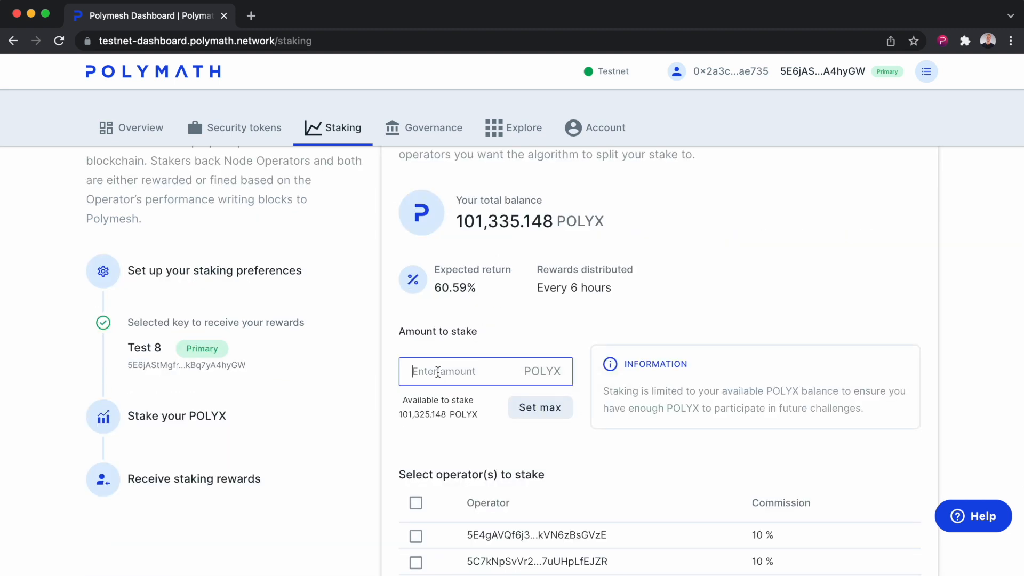
pyautogui.click(539, 407)
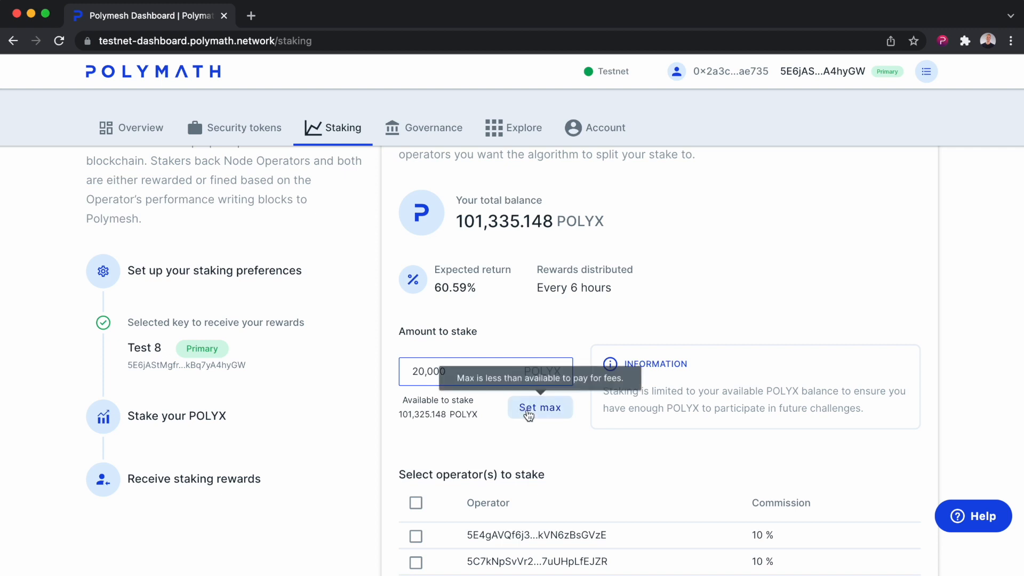
pyautogui.scroll(-3)
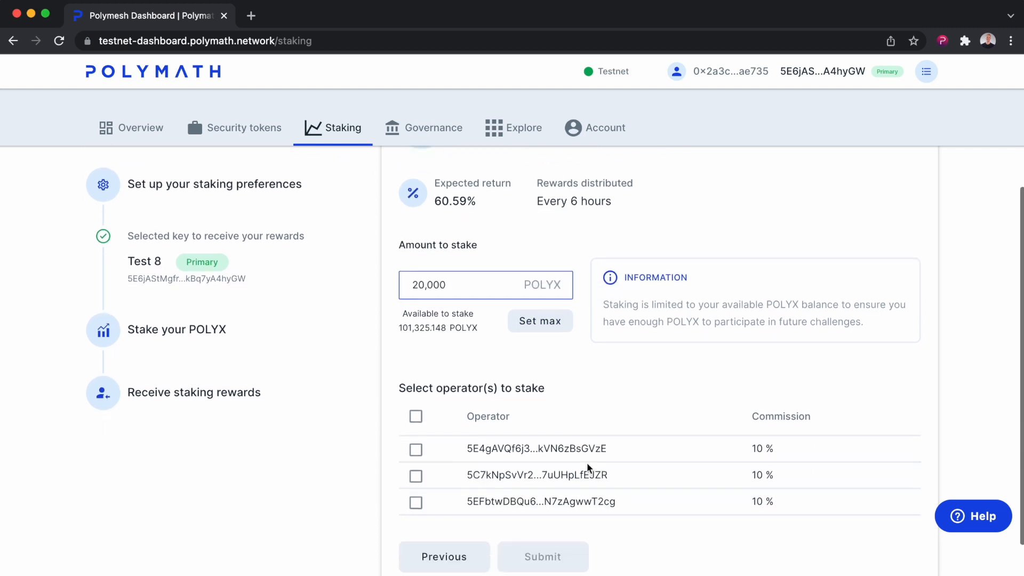
pyautogui.scroll(-3)
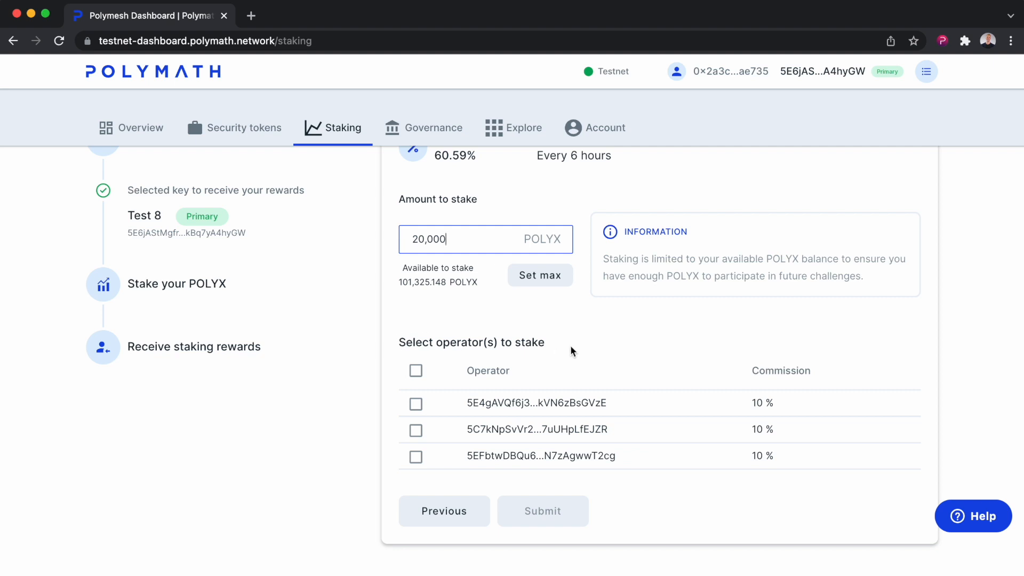
pyautogui.moveTo(579, 344)
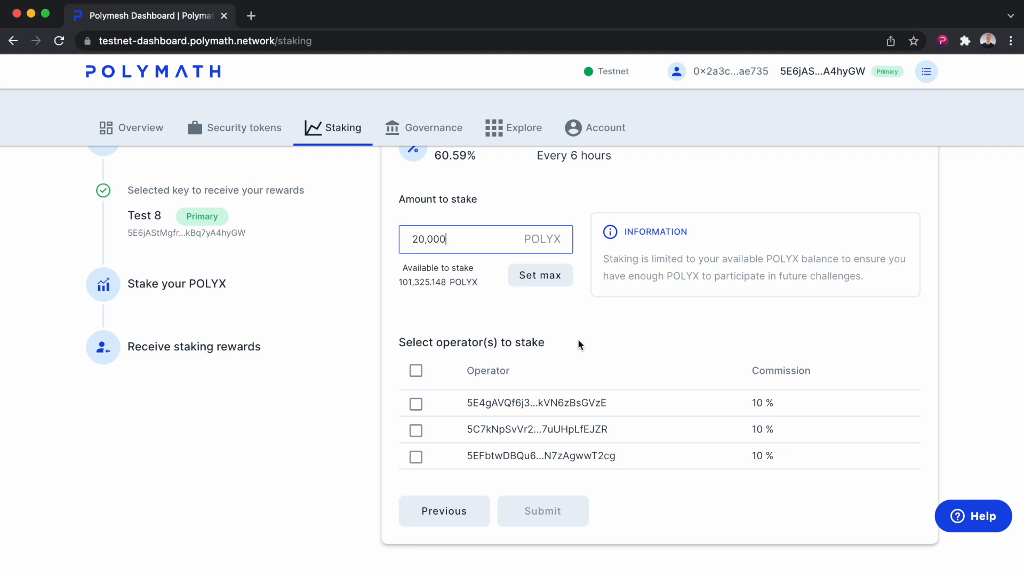
pyautogui.moveTo(575, 349)
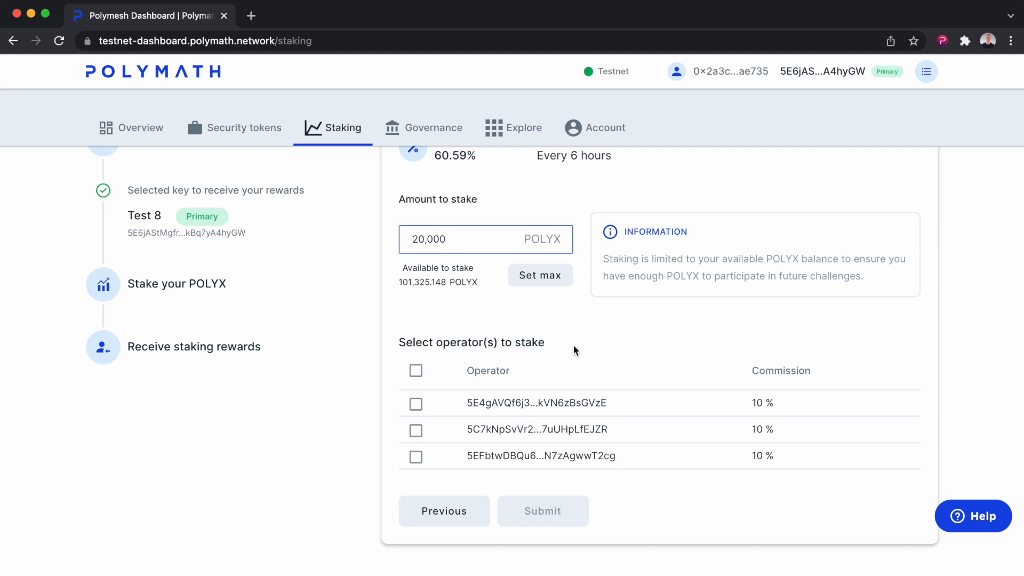
pyautogui.moveTo(831, 403)
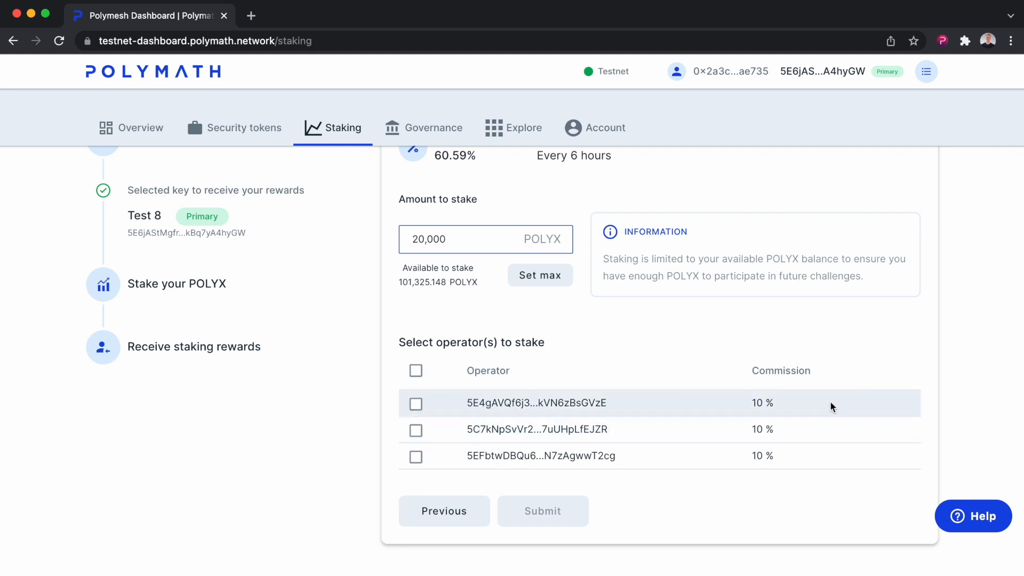
pyautogui.click(416, 430)
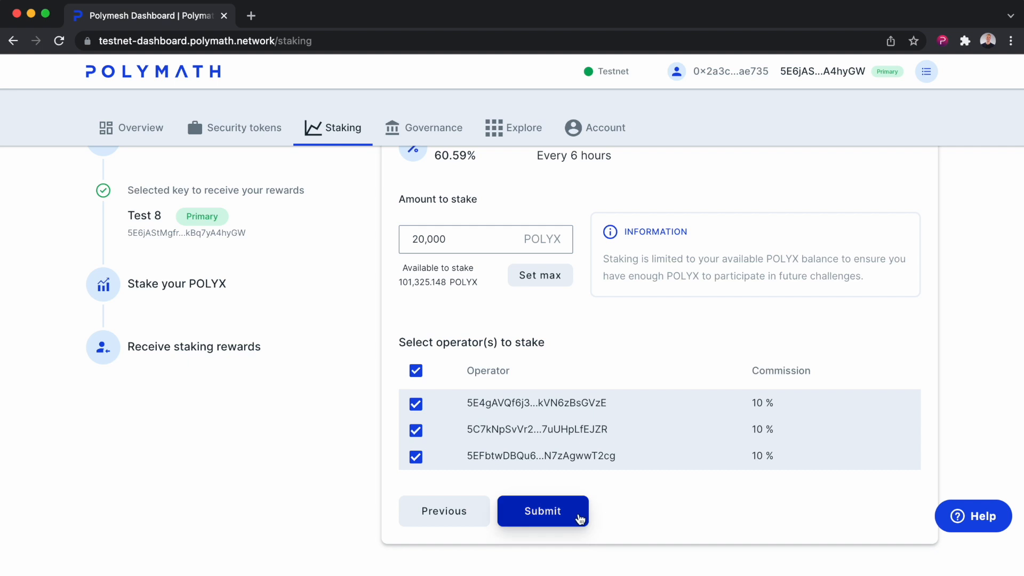
# Step: Submit and confirm the 20,000 POLYX stake, signing the bond and nominate transactions
pyautogui.click(541, 511)
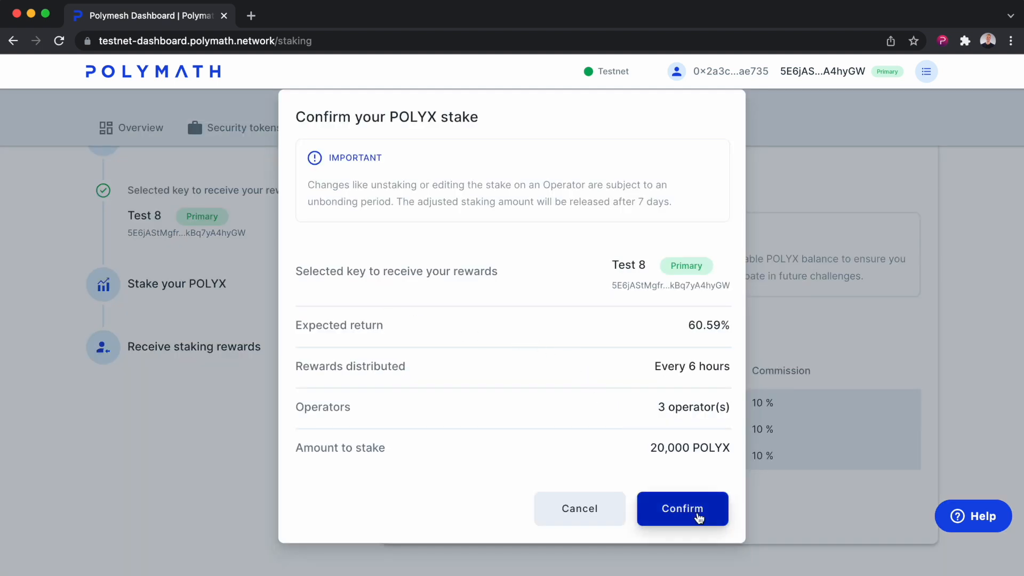
pyautogui.click(681, 508)
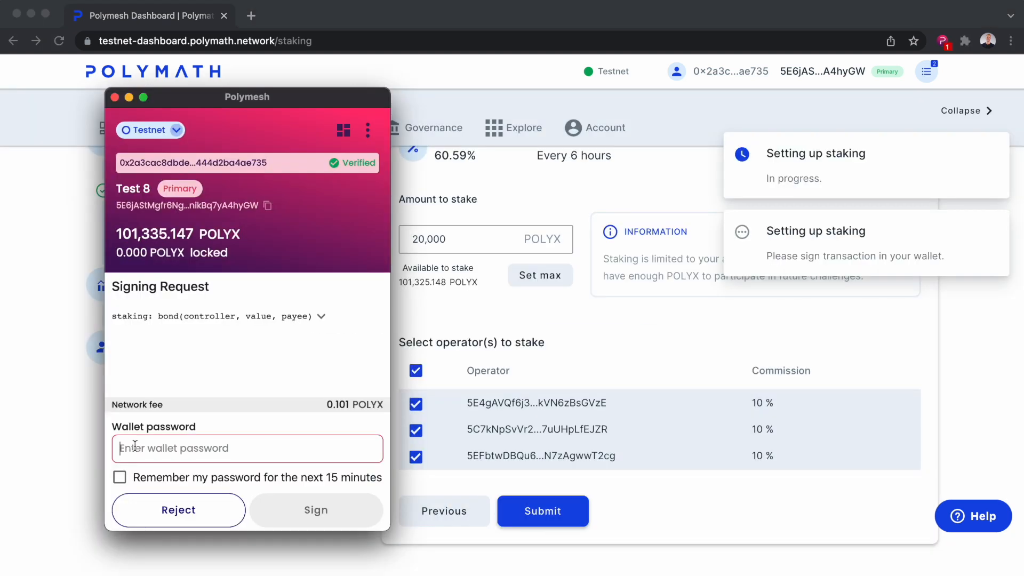
pyautogui.click(315, 510)
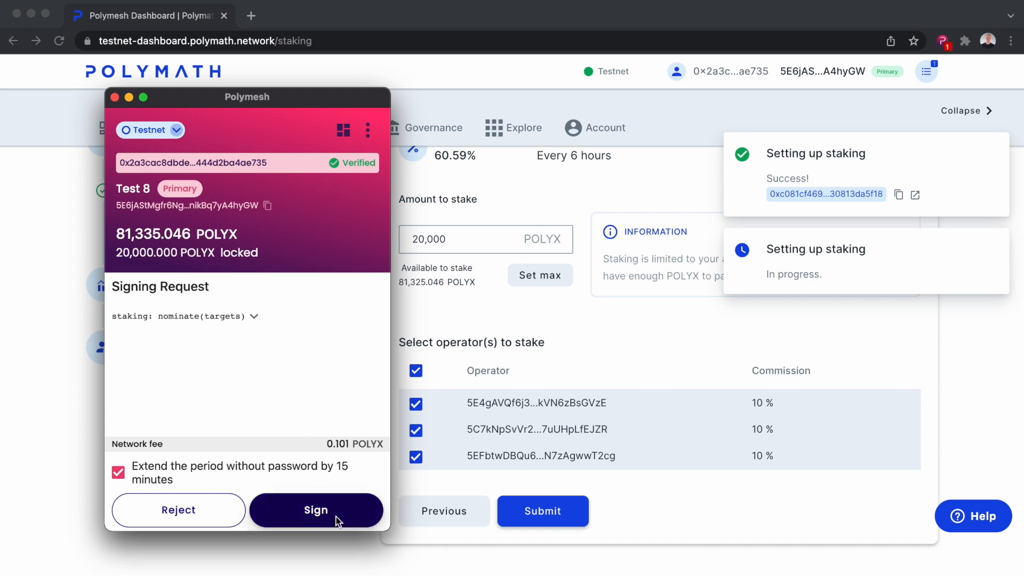
pyautogui.click(316, 510)
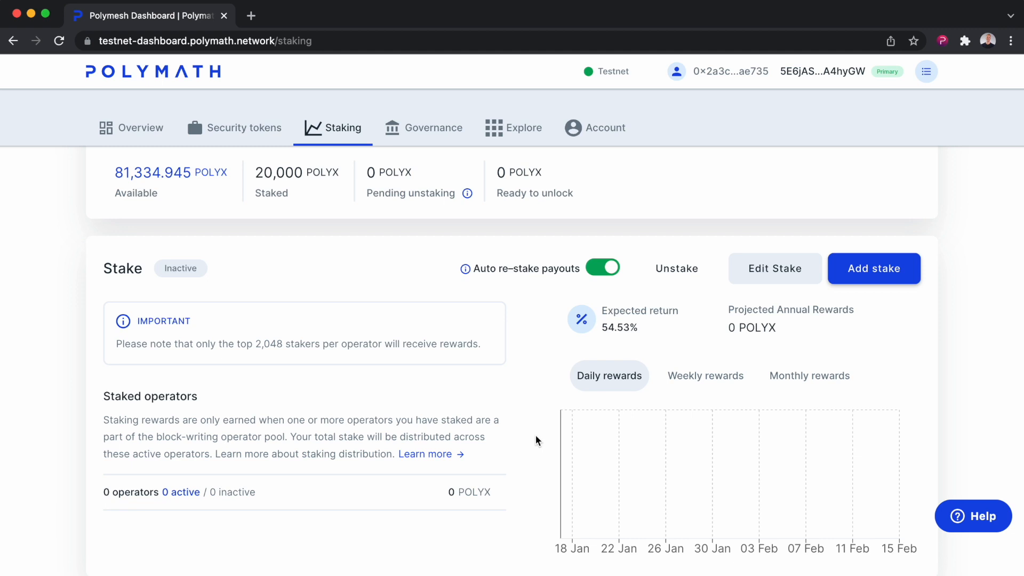
pyautogui.scroll(-3)
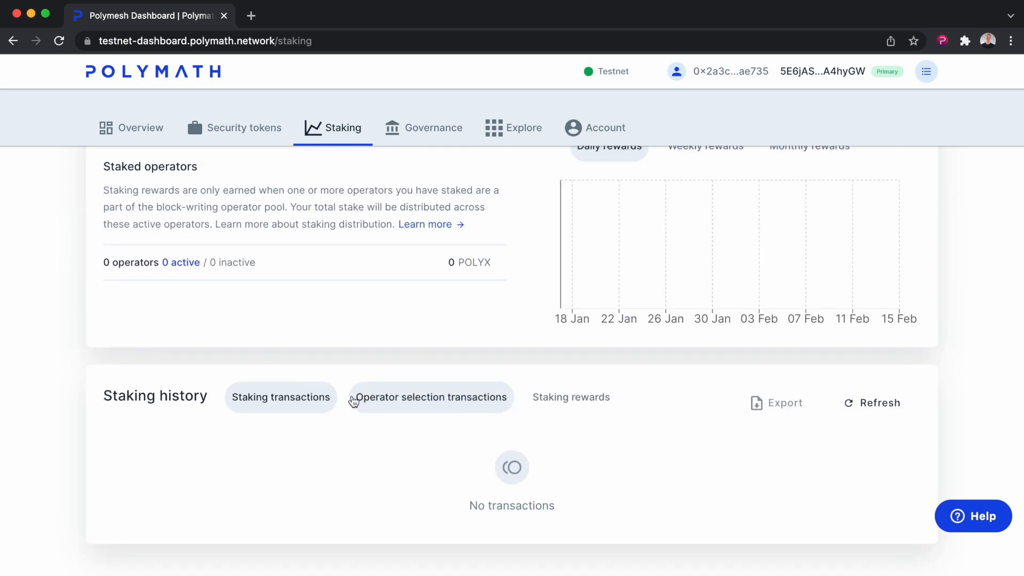
pyautogui.click(571, 397)
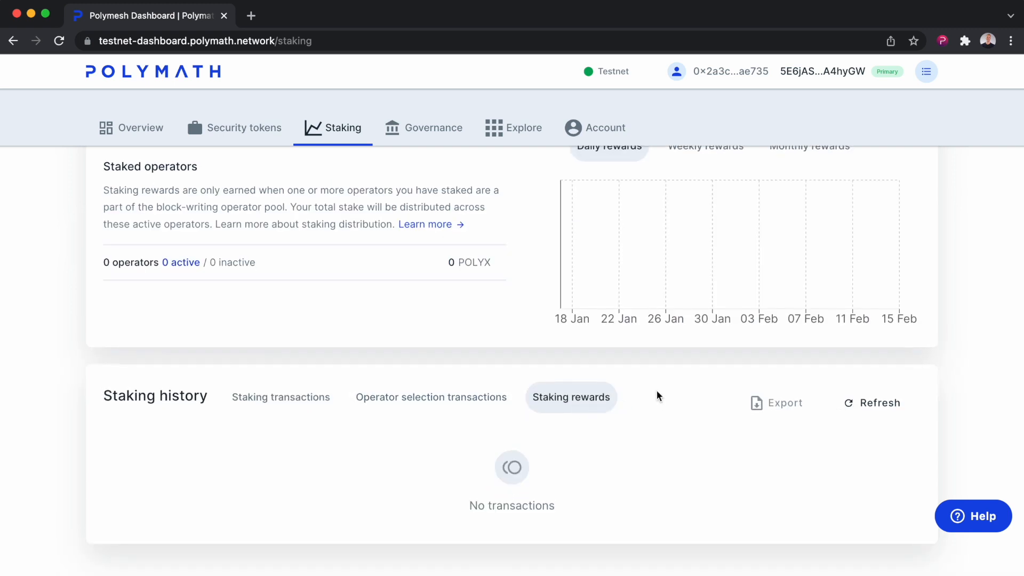
pyautogui.scroll(3)
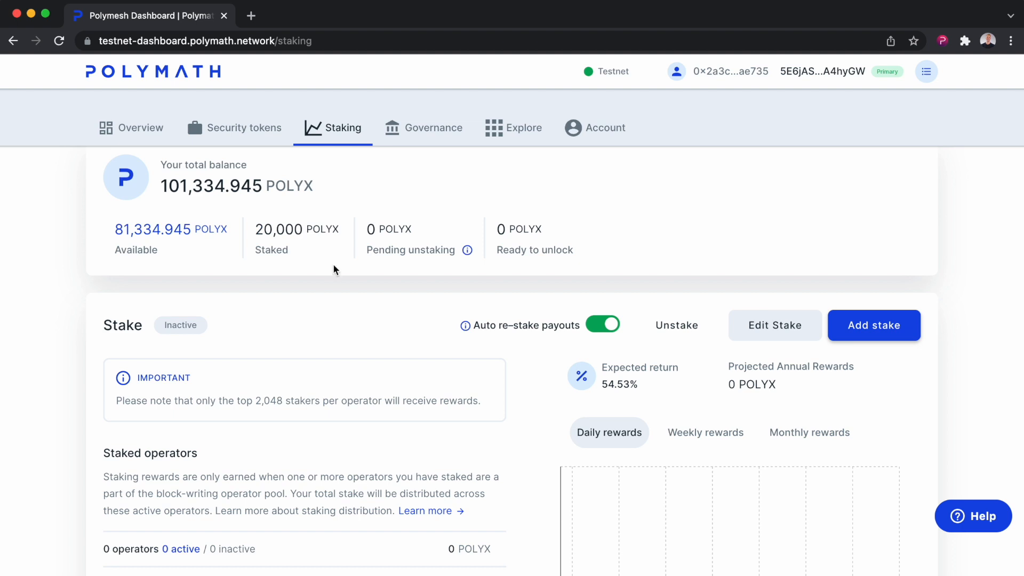
pyautogui.scroll(-3)
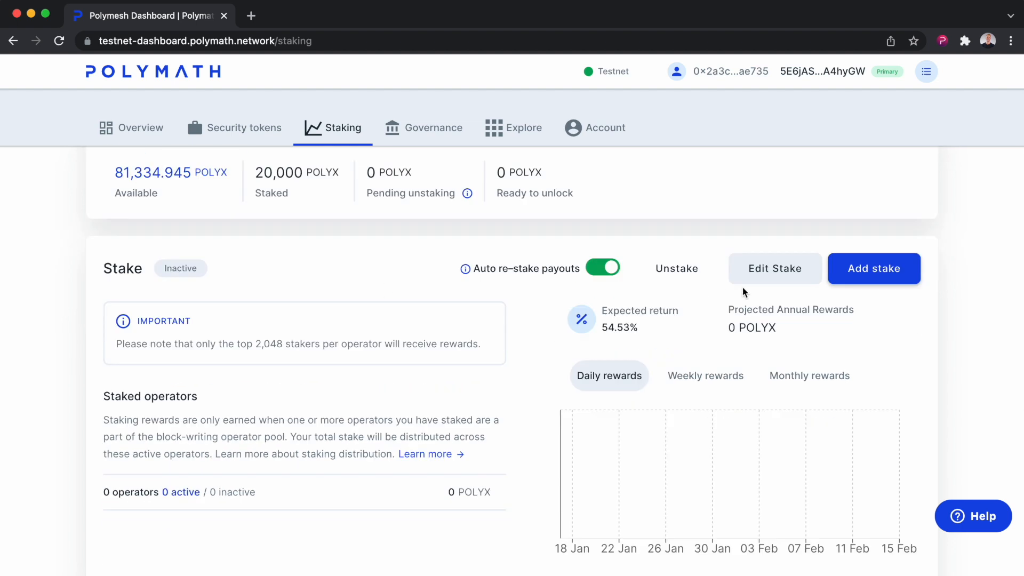
# Step: Edit the stake to 25,000 POLYX, drop the third operator, then confirm and sign
pyautogui.click(774, 268)
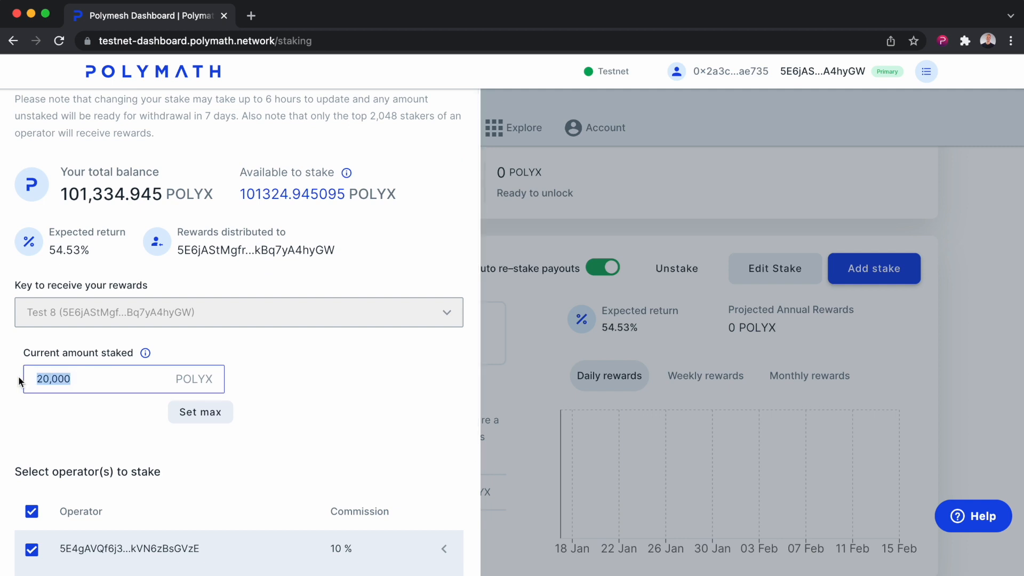
pyautogui.write('25,000')
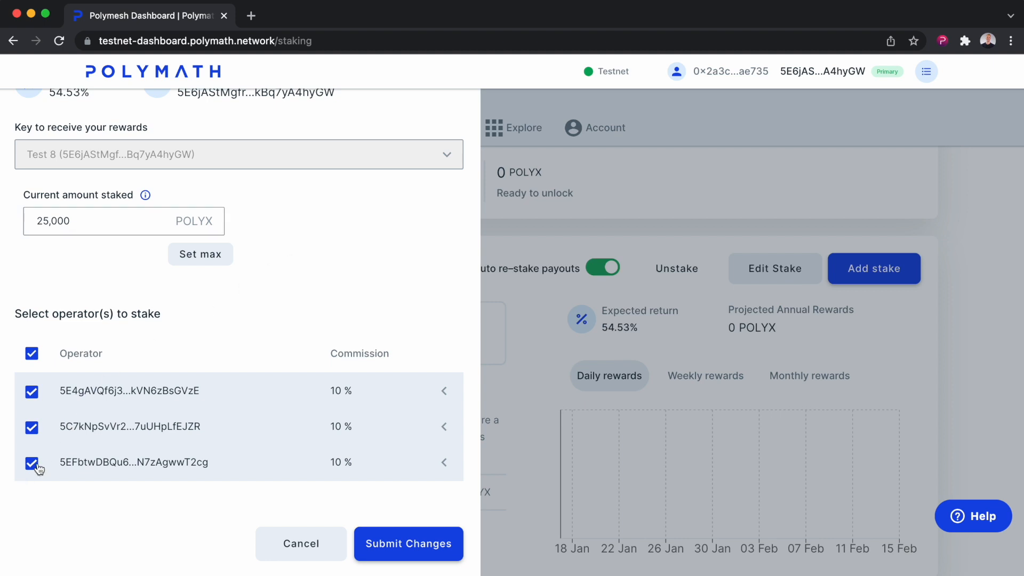
pyautogui.click(32, 462)
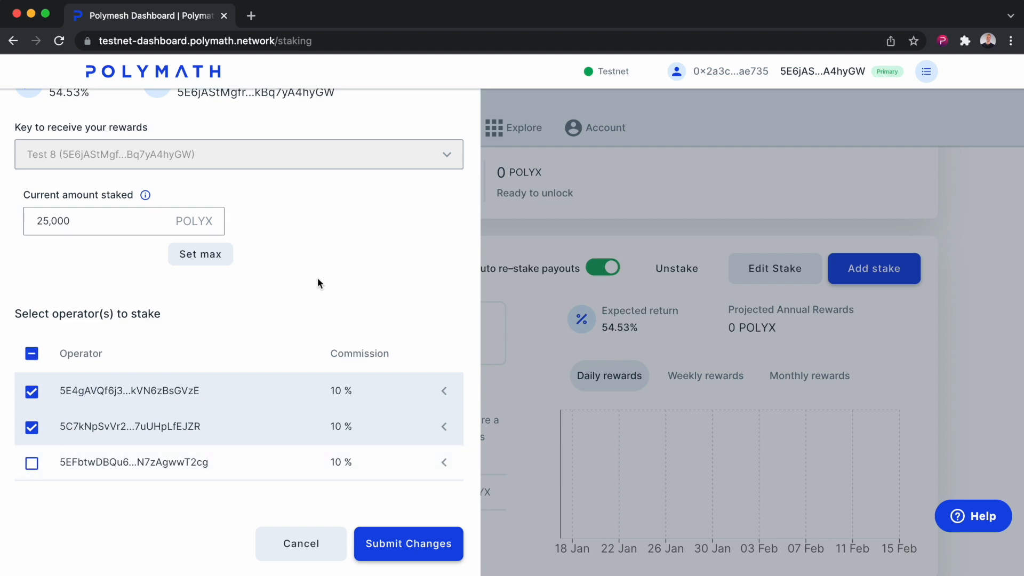
pyautogui.moveTo(345, 279)
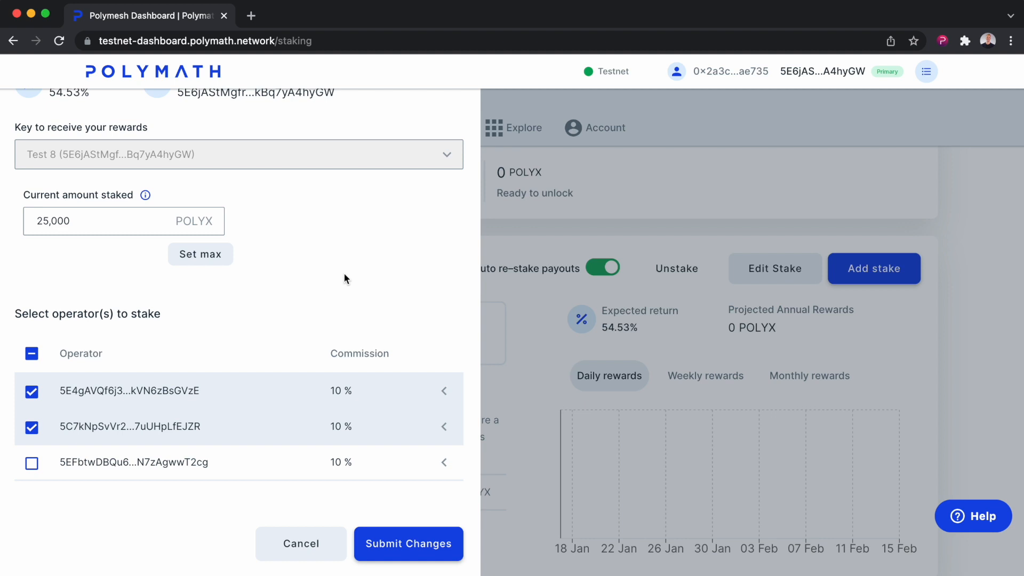
pyautogui.click(408, 543)
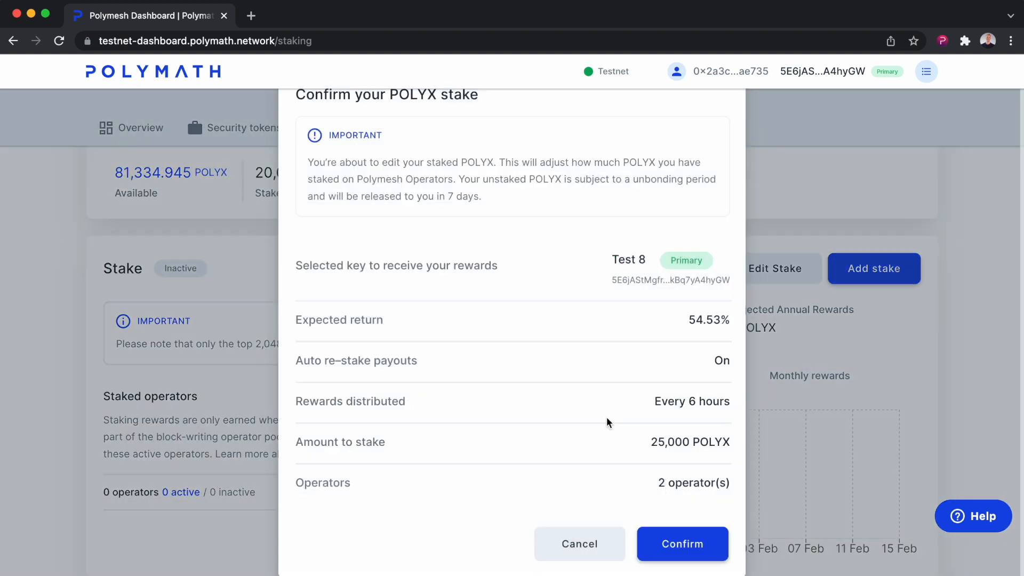
pyautogui.click(682, 544)
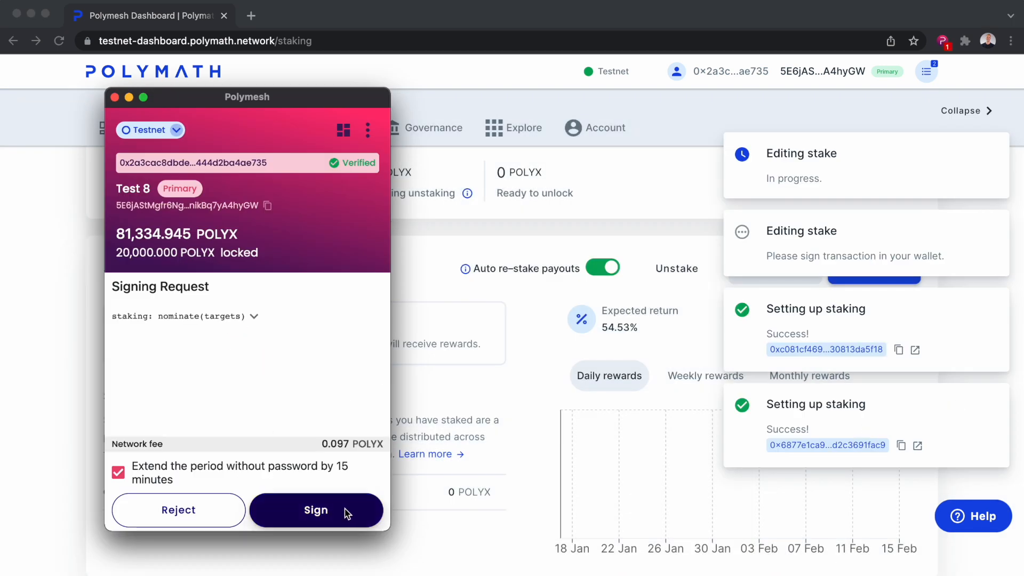
pyautogui.click(316, 510)
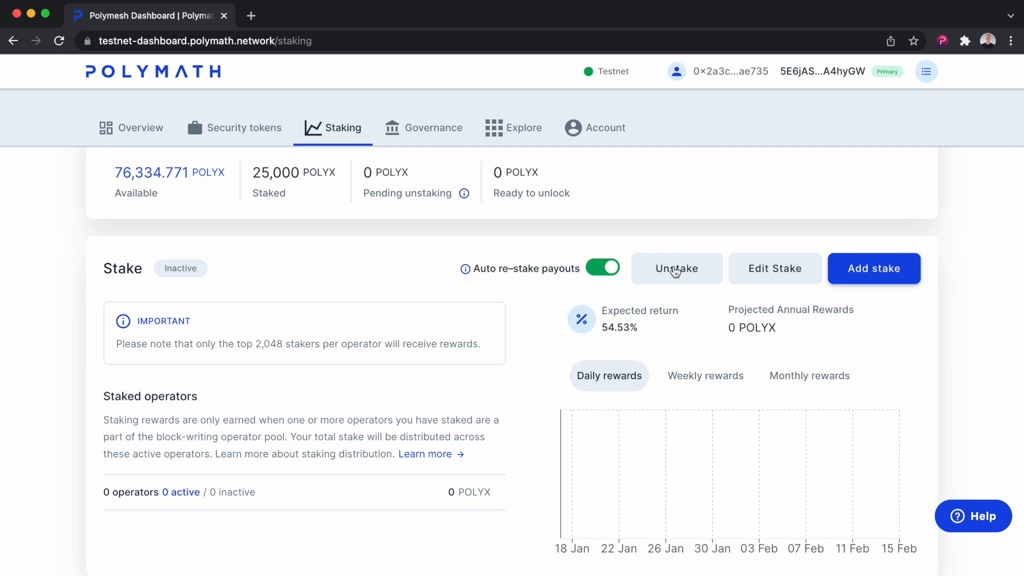
# Step: Unstake the full 25,000 POLYX, confirming and signing the unbonding transaction
pyautogui.click(676, 268)
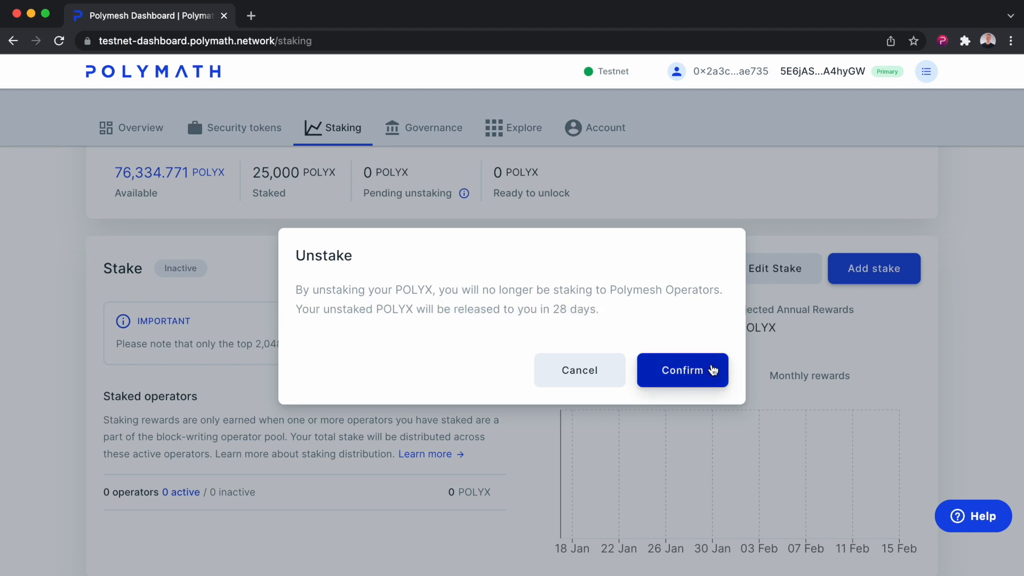
pyautogui.click(681, 369)
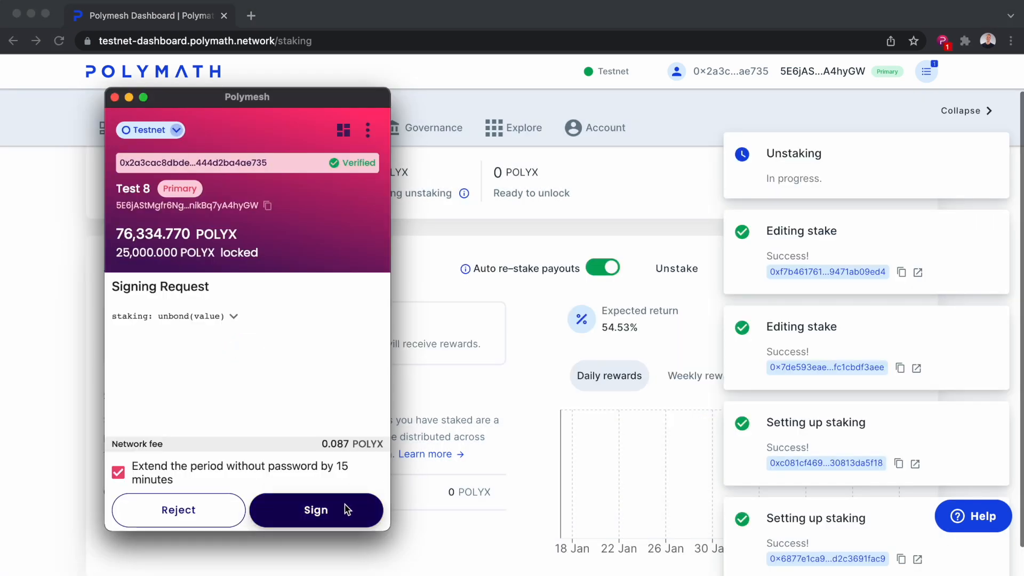
pyautogui.click(316, 510)
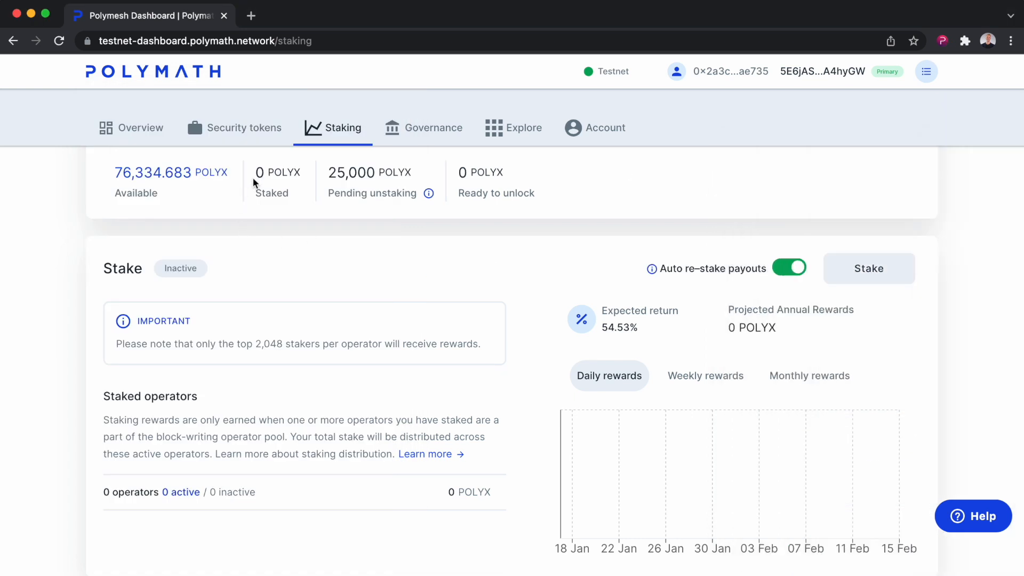